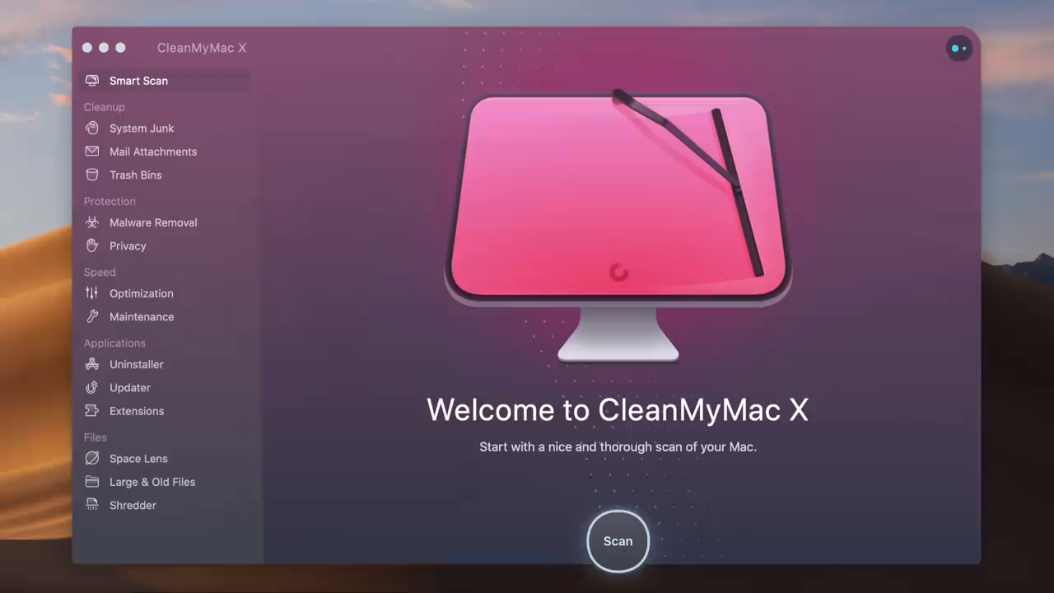
mouse_move(412, 382)
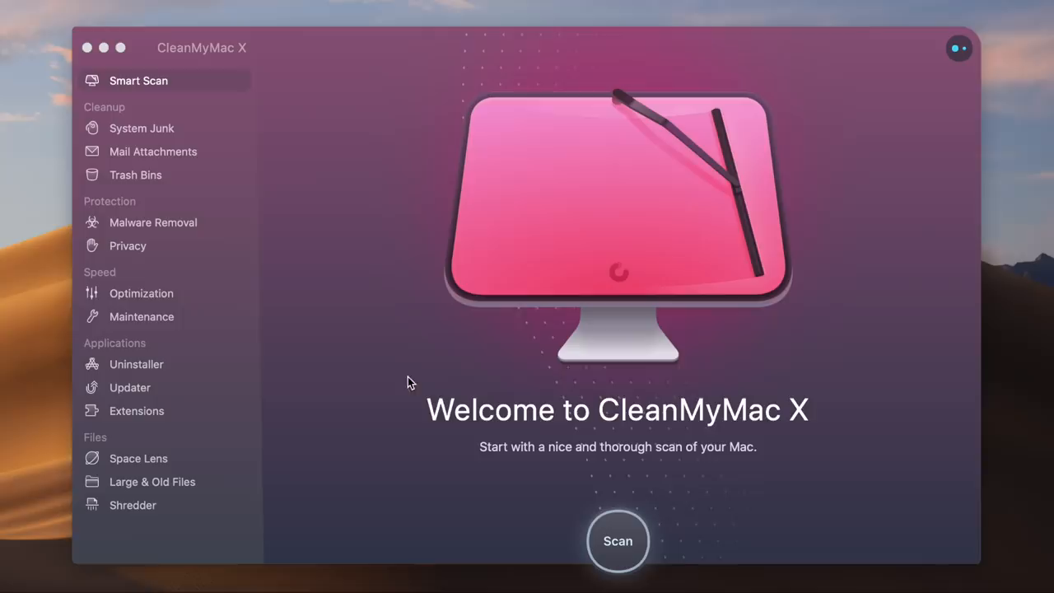
Step: Check Mail Attachments, start a Smart Scan, then run the Malware Removal scan
click(151, 152)
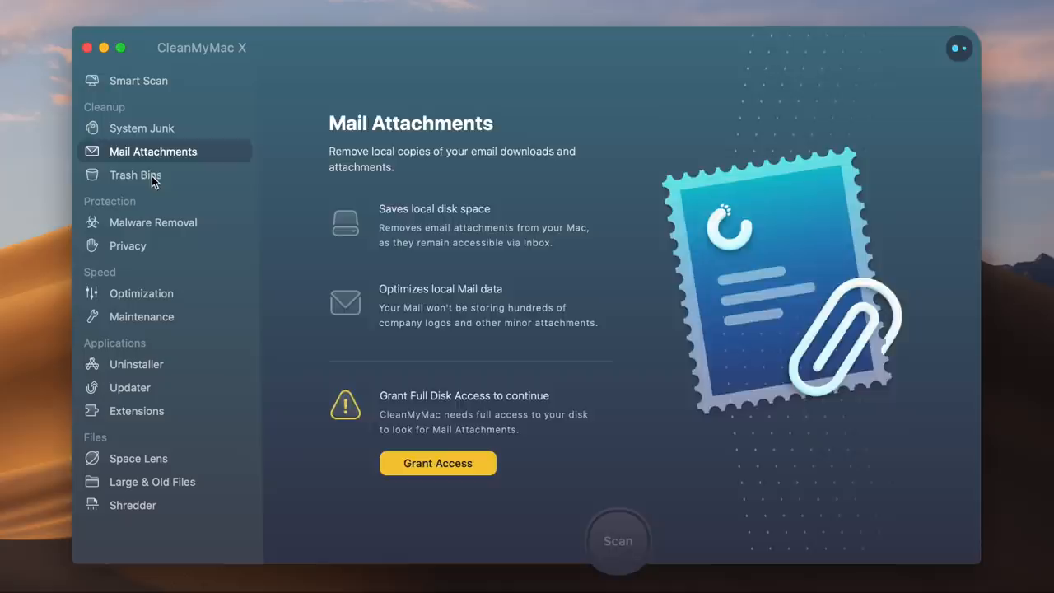
click(138, 79)
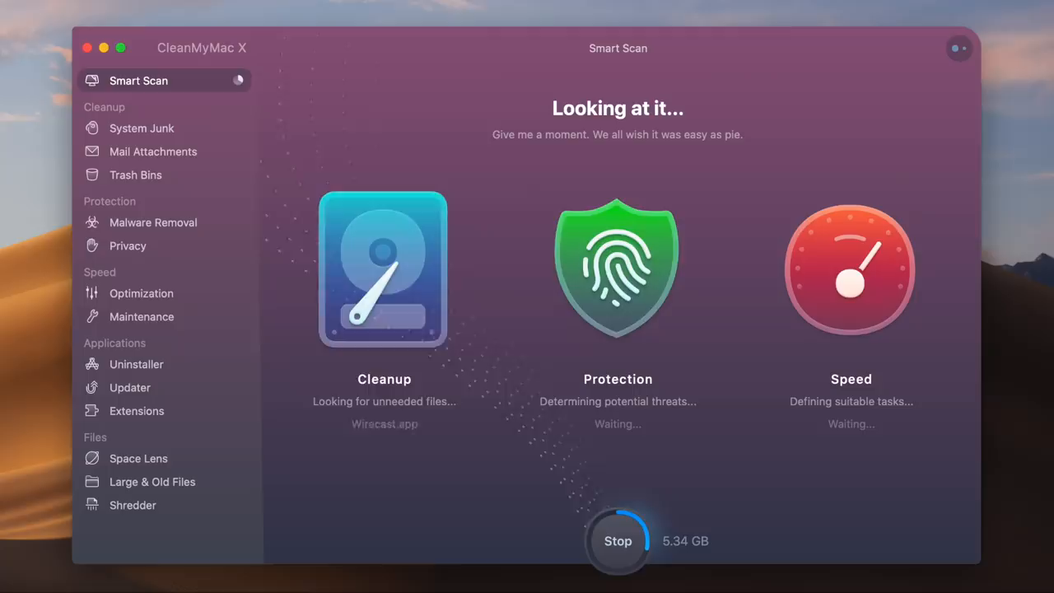
click(152, 222)
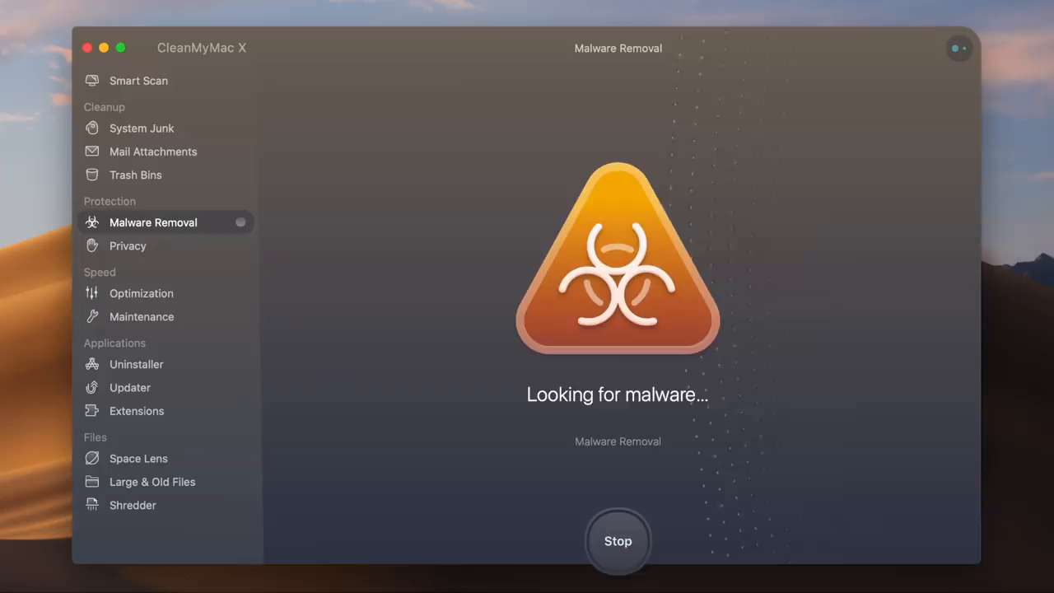